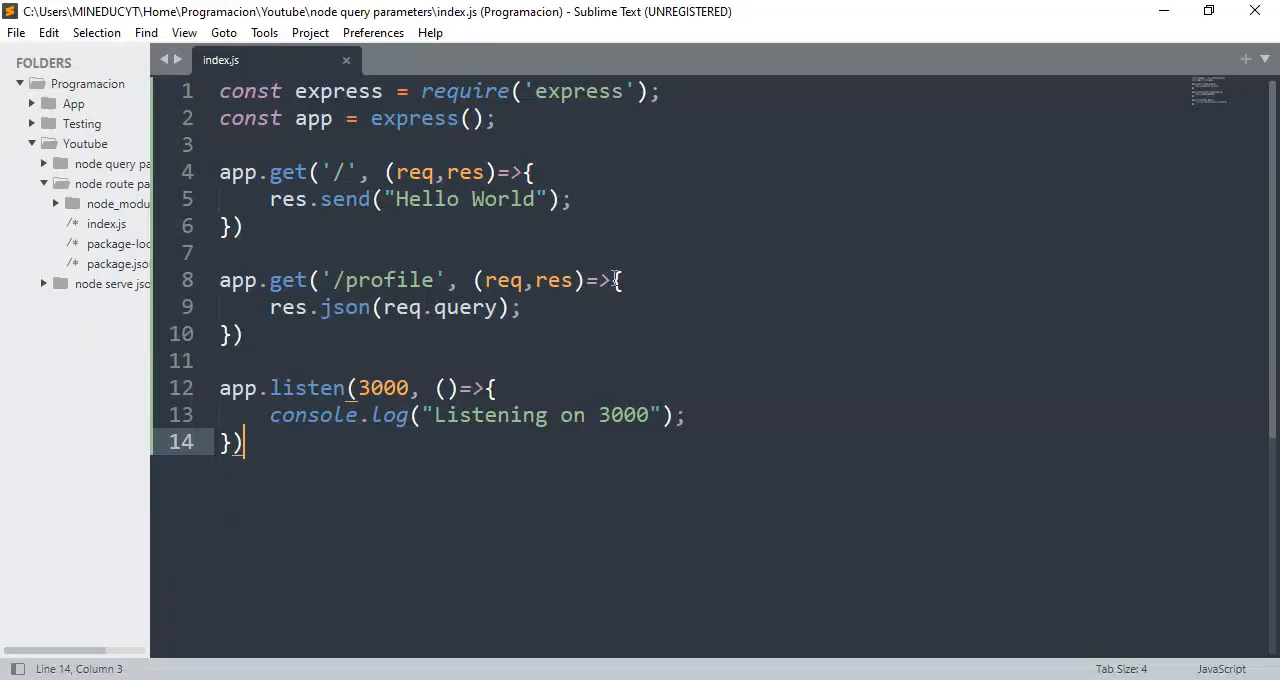
Step: Write the comment // example.com/index?user=example&password=example on the blank line above /profile
{"action": "left_click", "coordinate": [456, 252]}
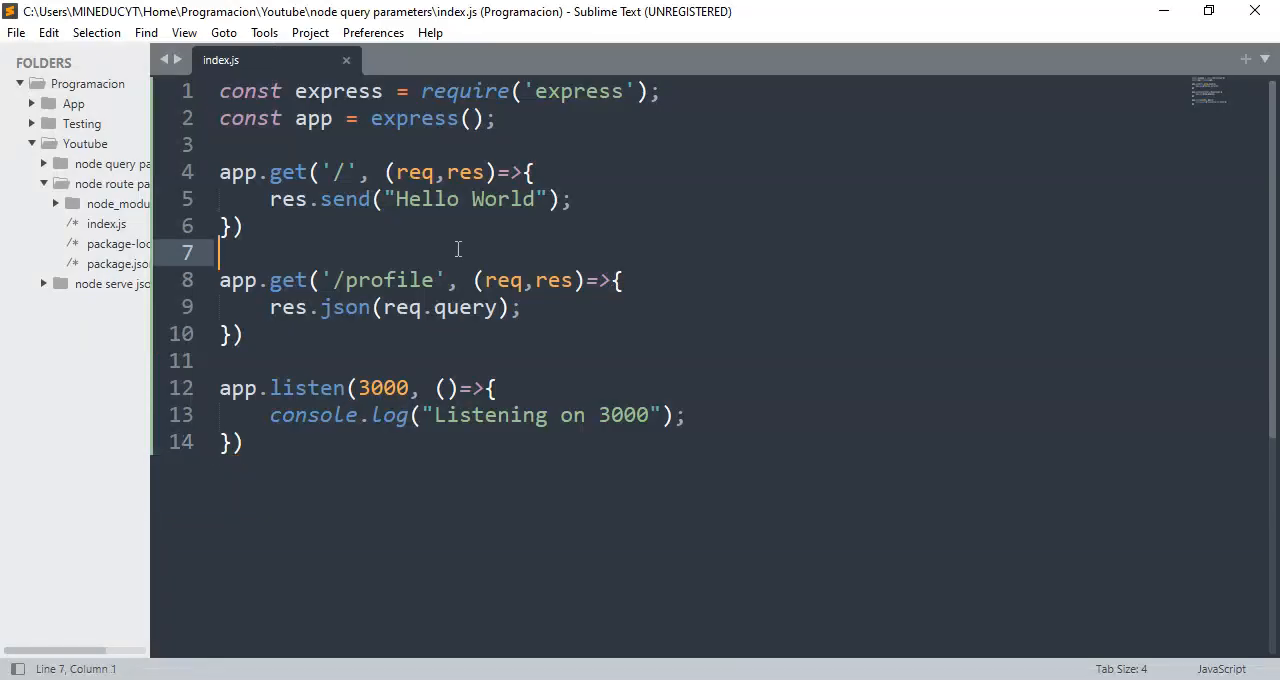
{"action": "type", "text": "//"}
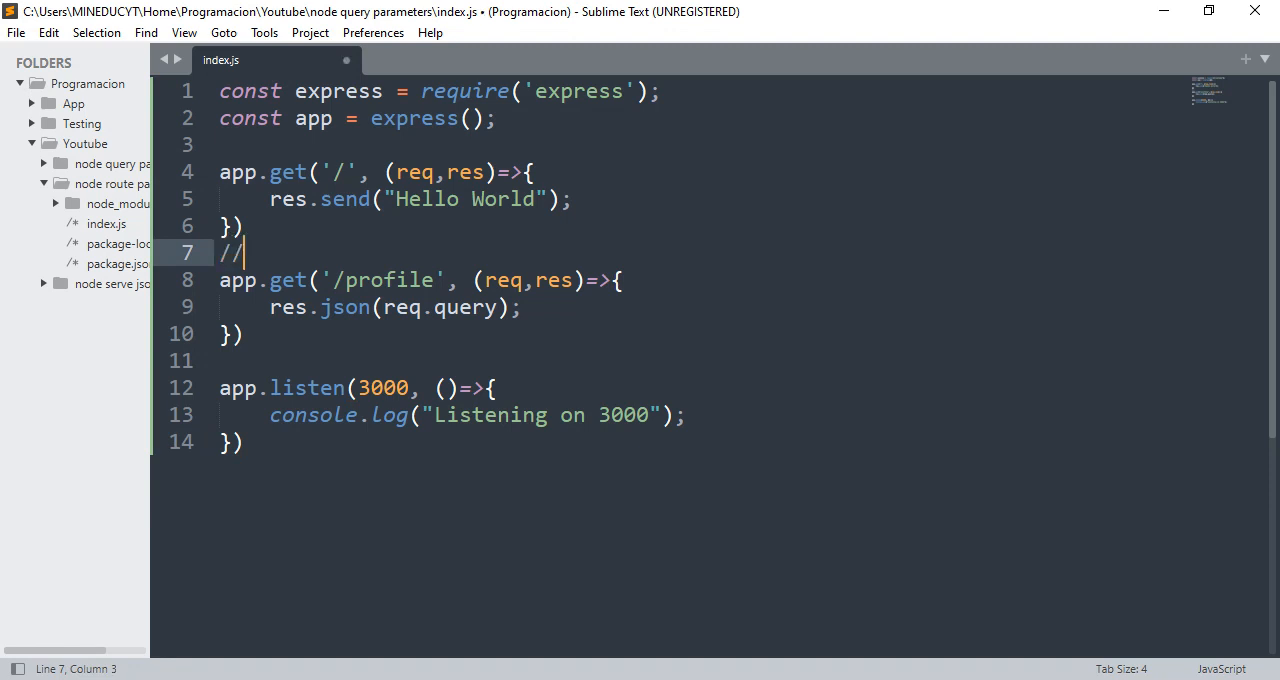
{"action": "type", "text": "e"}
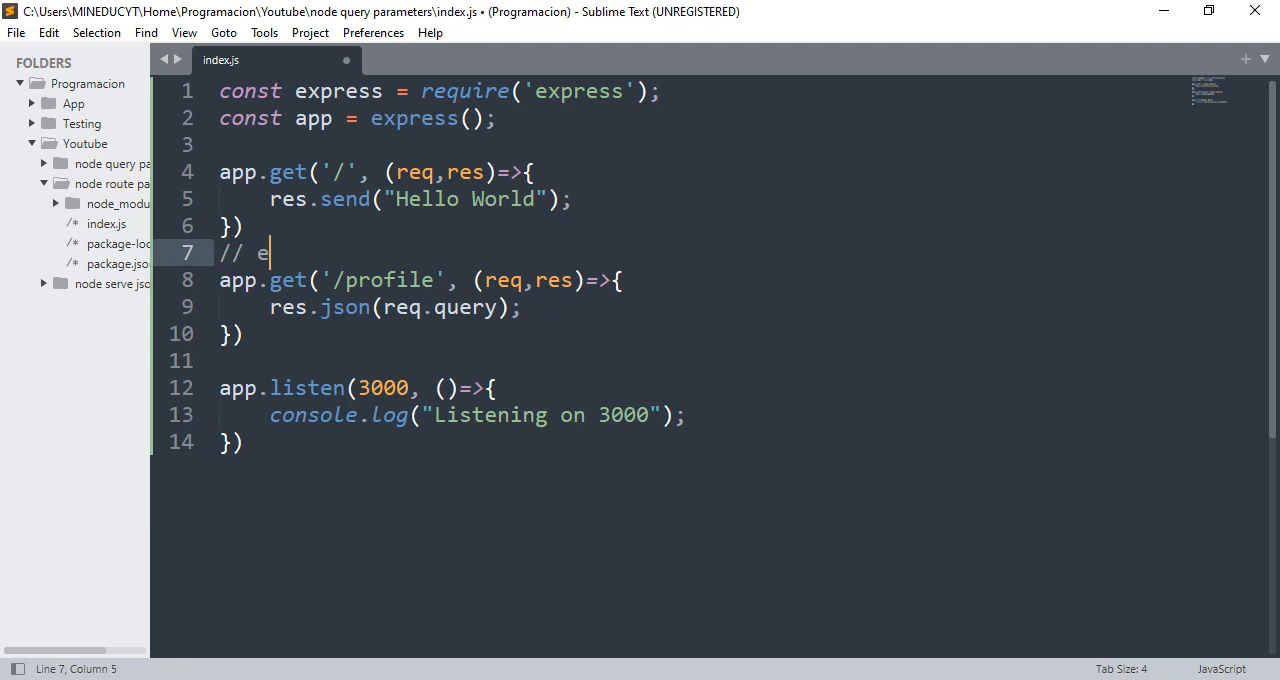
{"action": "type", "text": "xample.com"}
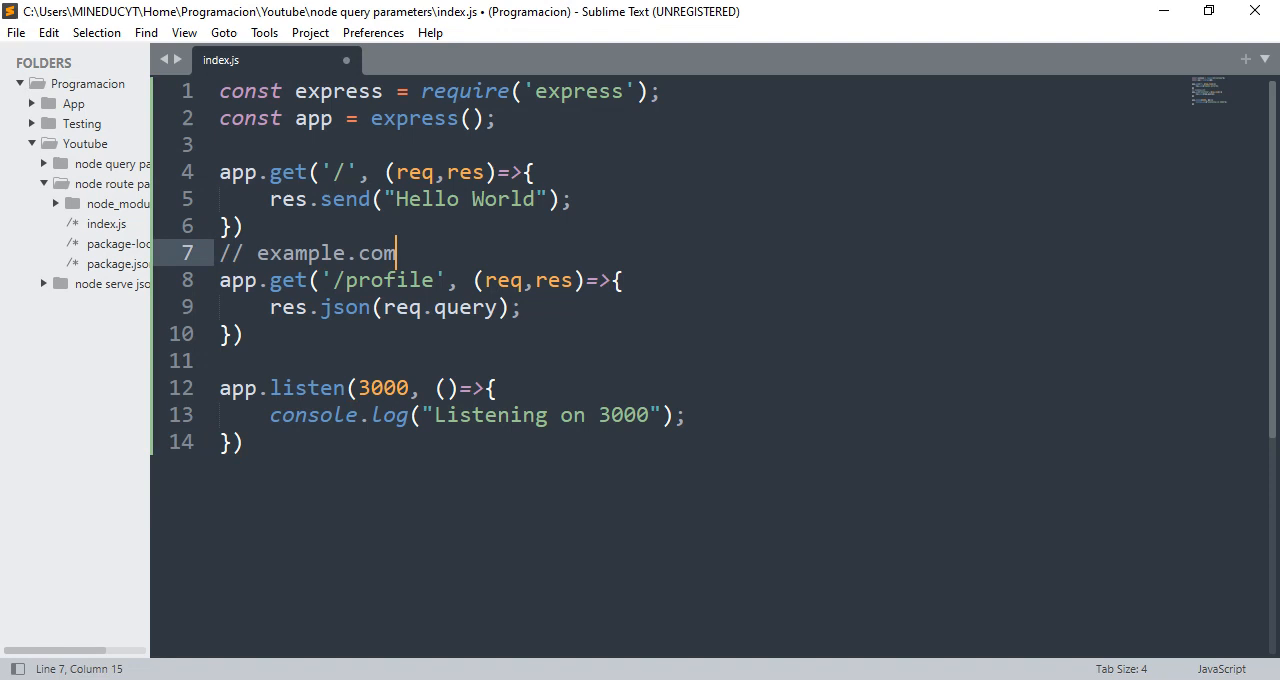
{"action": "type", "text": "/index"}
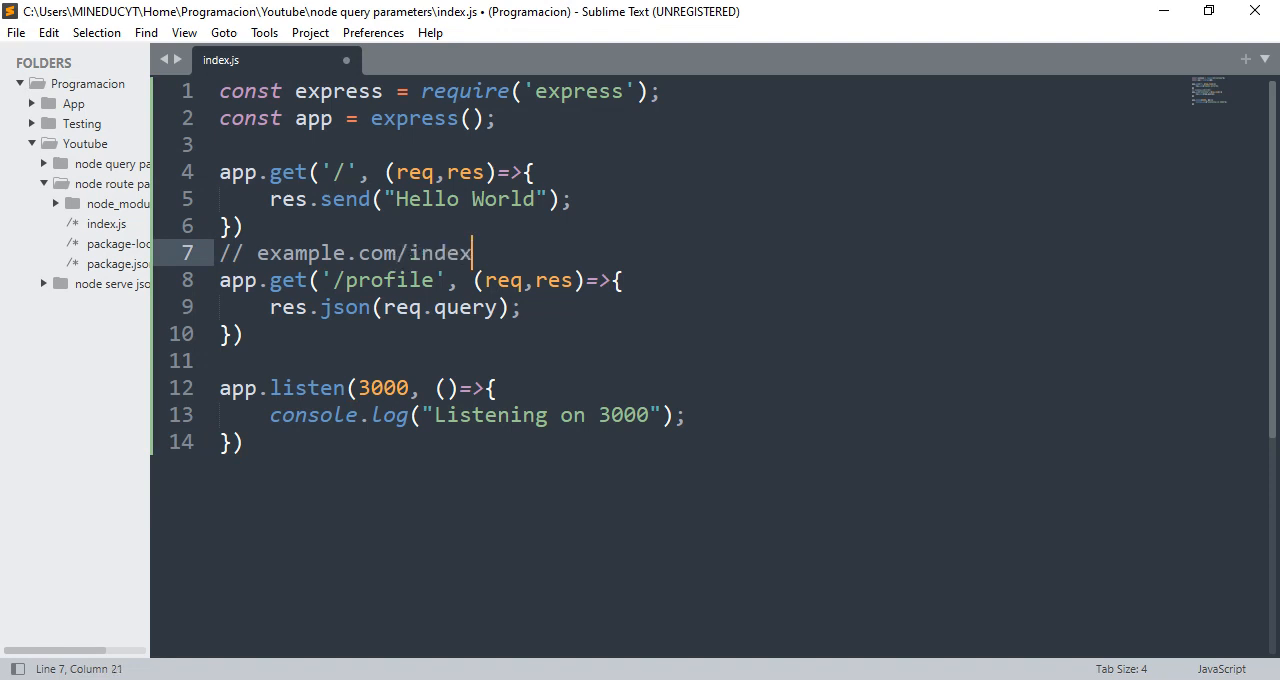
{"action": "type", "text": "?user"}
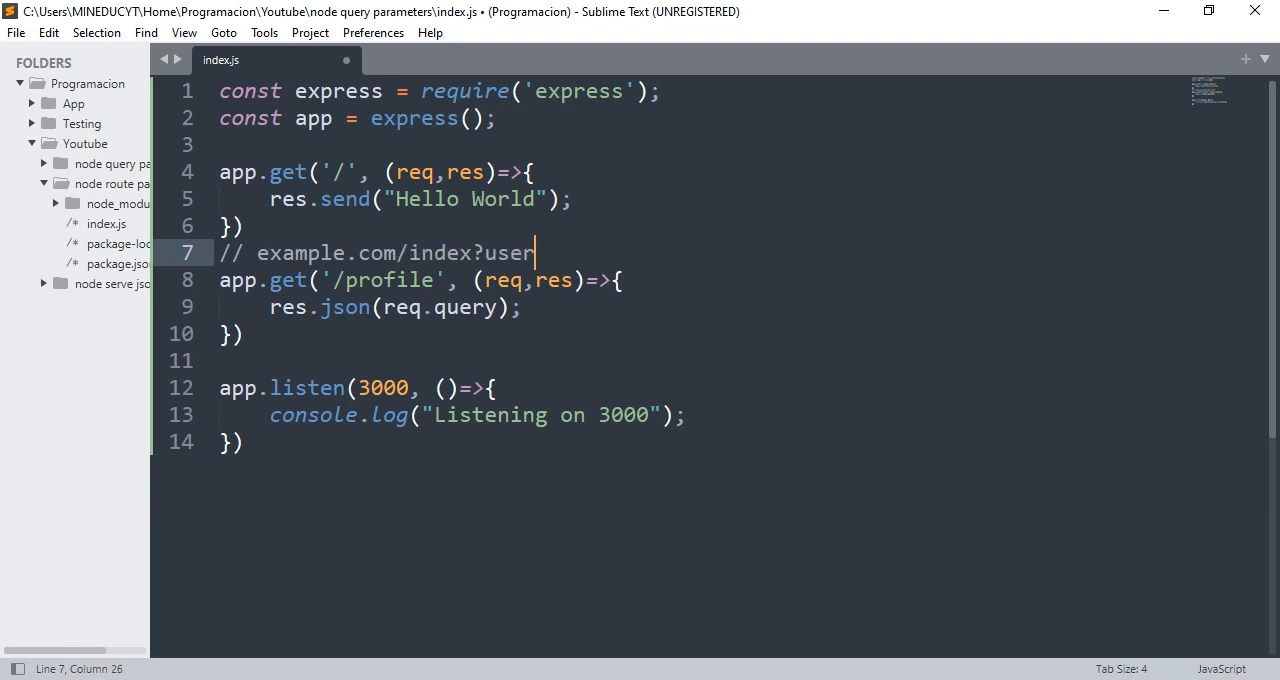
{"action": "type", "text": "=exampl"}
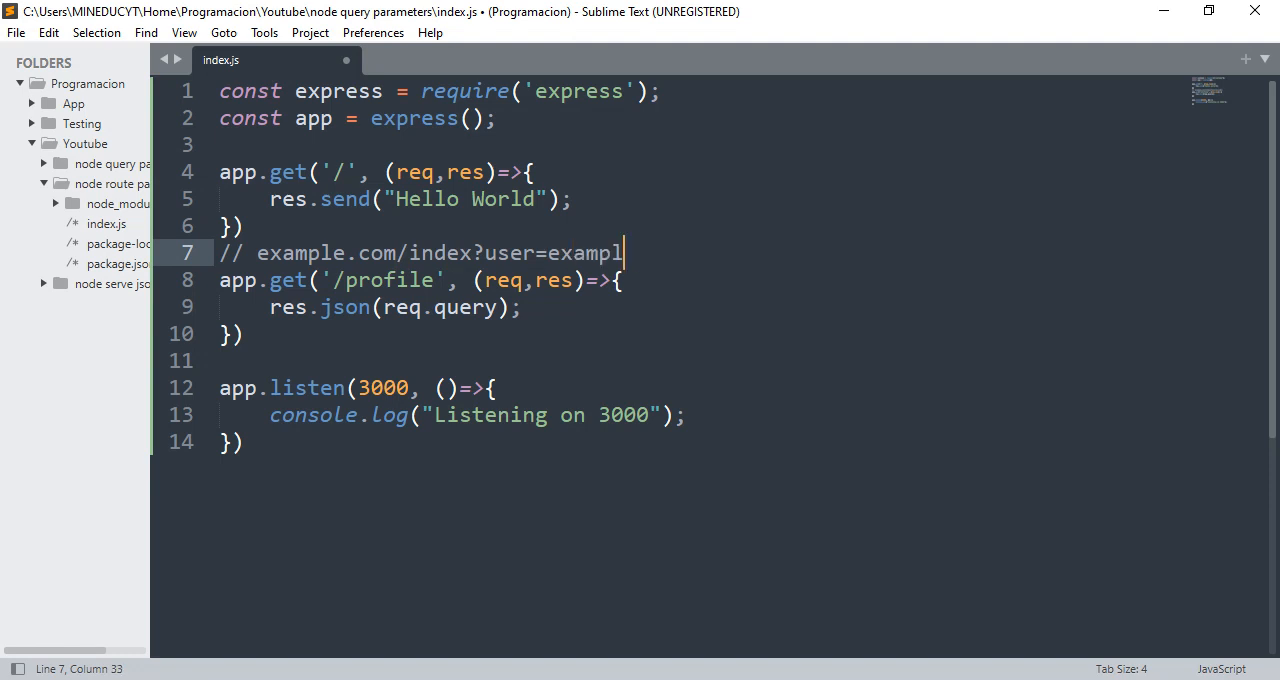
{"action": "type", "text": "e&passw"}
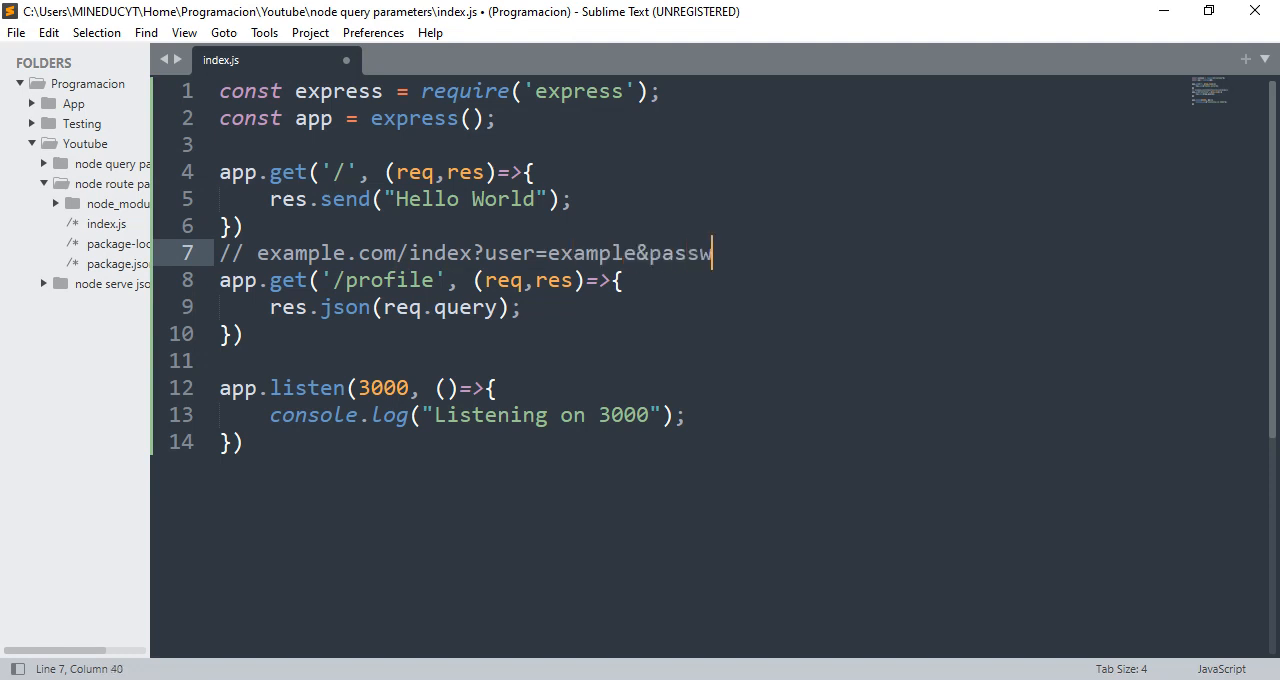
{"action": "type", "text": "or"}
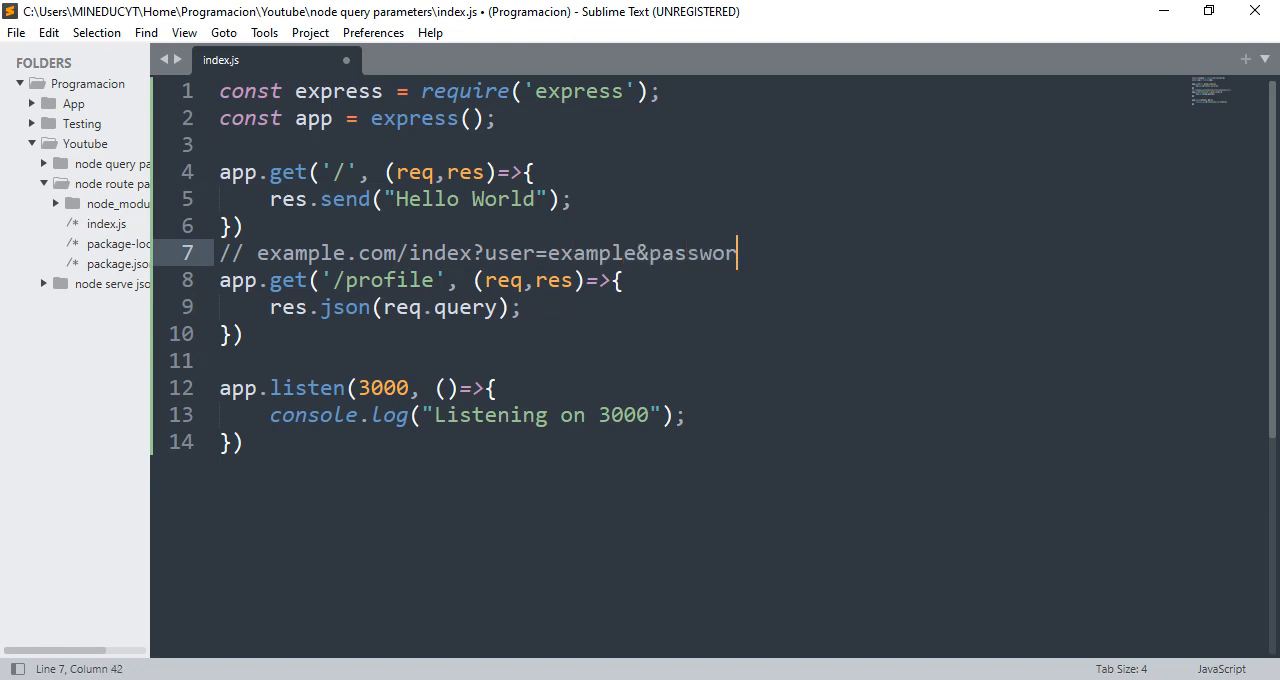
{"action": "type", "text": "d="}
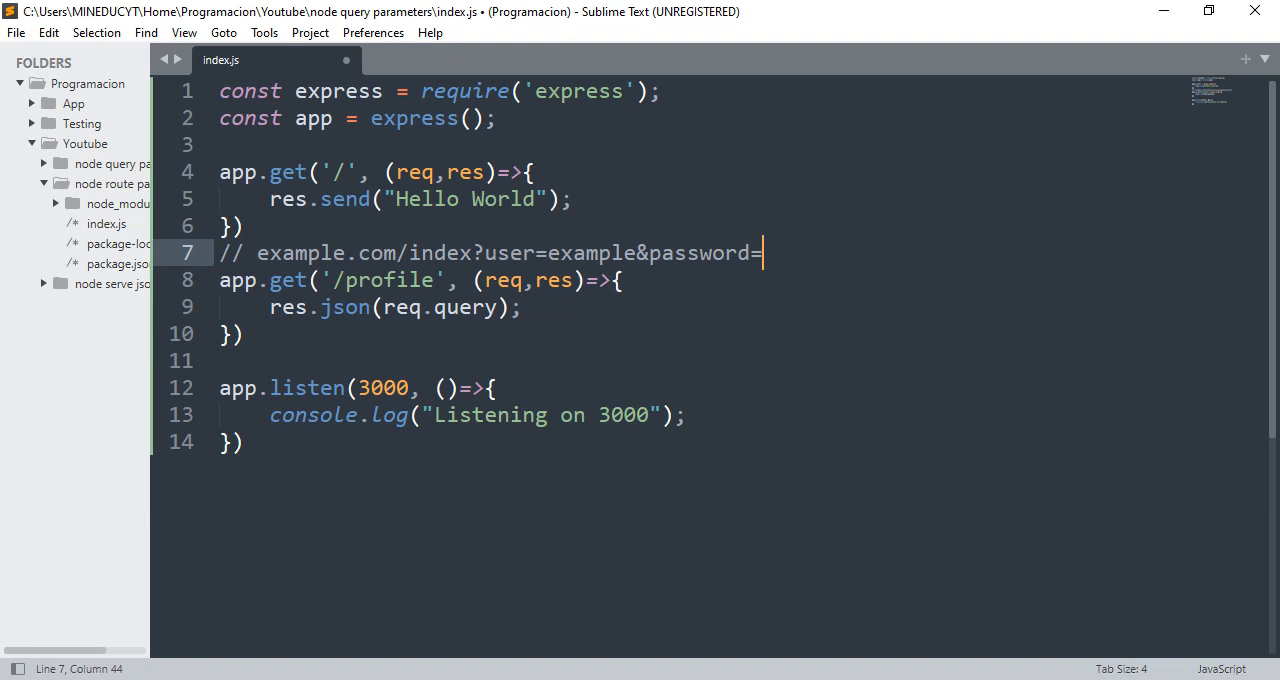
{"action": "type", "text": "example"}
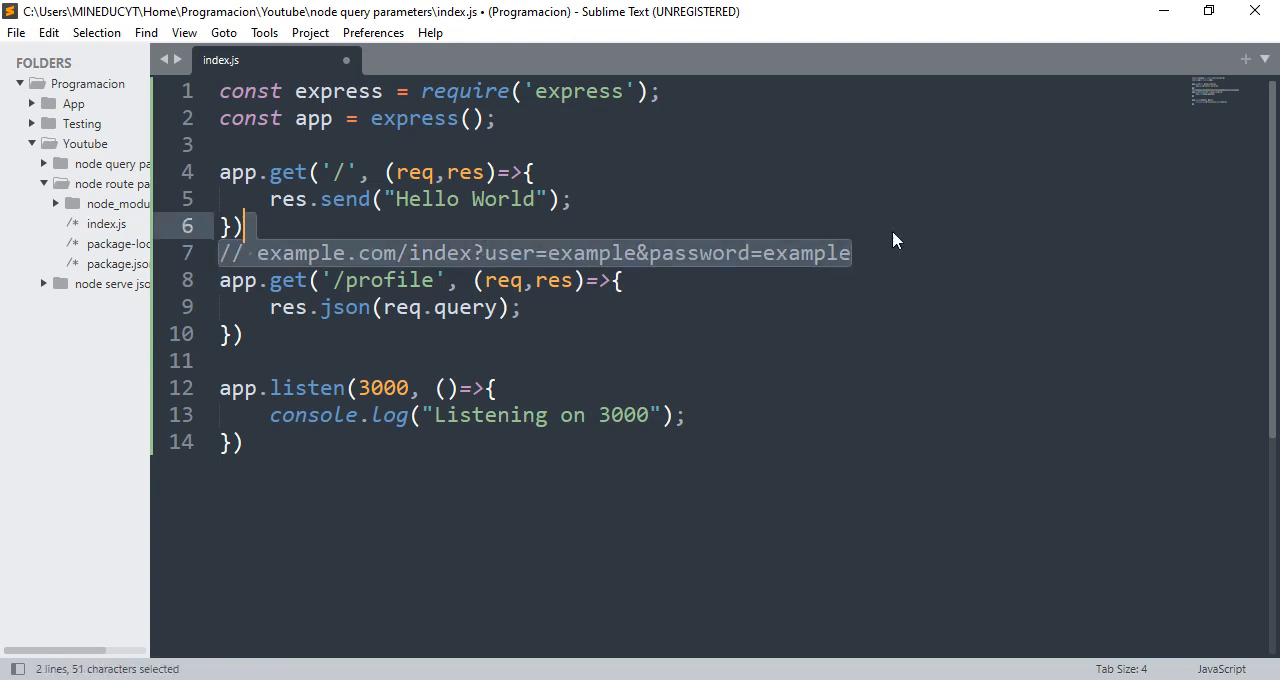
Step: Delete the example-URL comment and highlight req.query in the /profile response
{"action": "key", "text": "Delete"}
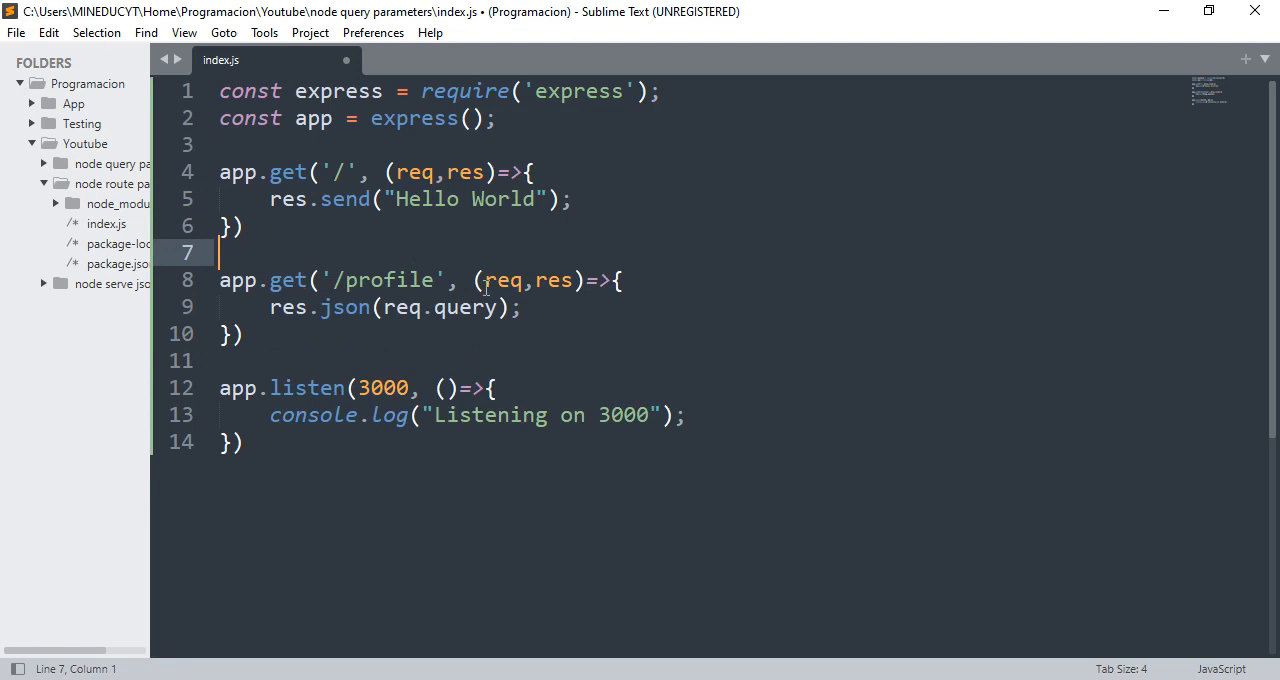
{"action": "double_click", "coordinate": [464, 308]}
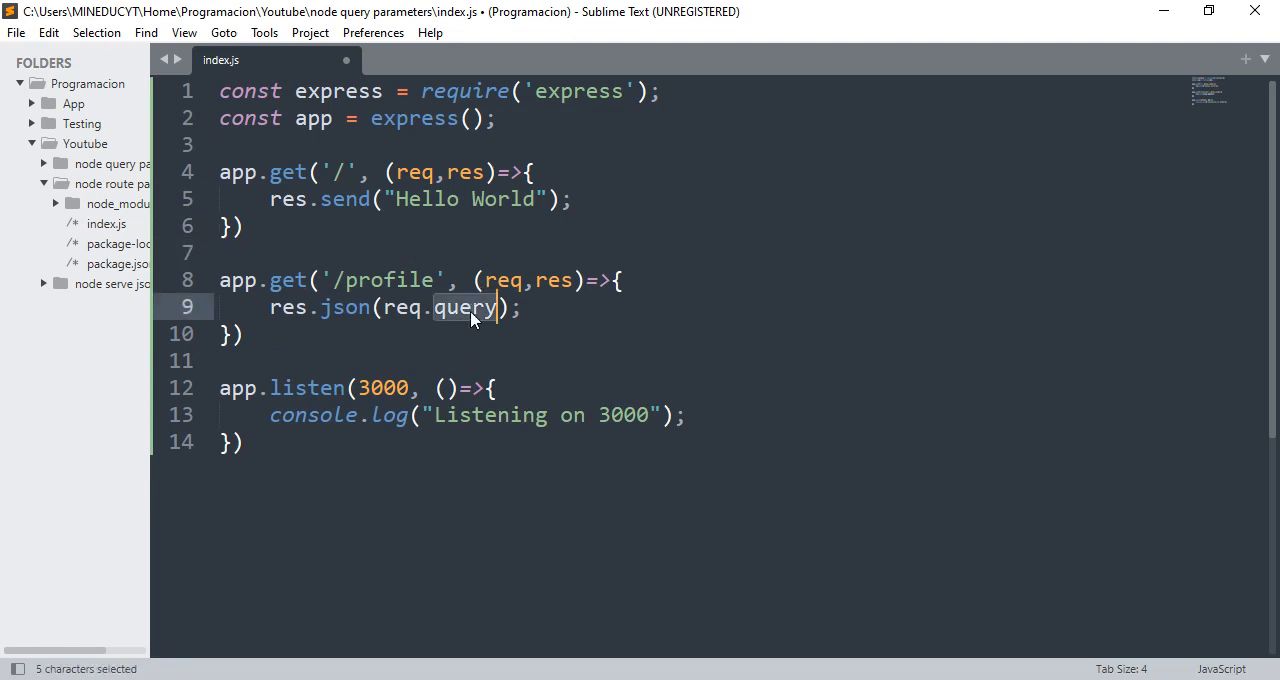
{"action": "mouse_move", "coordinate": [392, 274]}
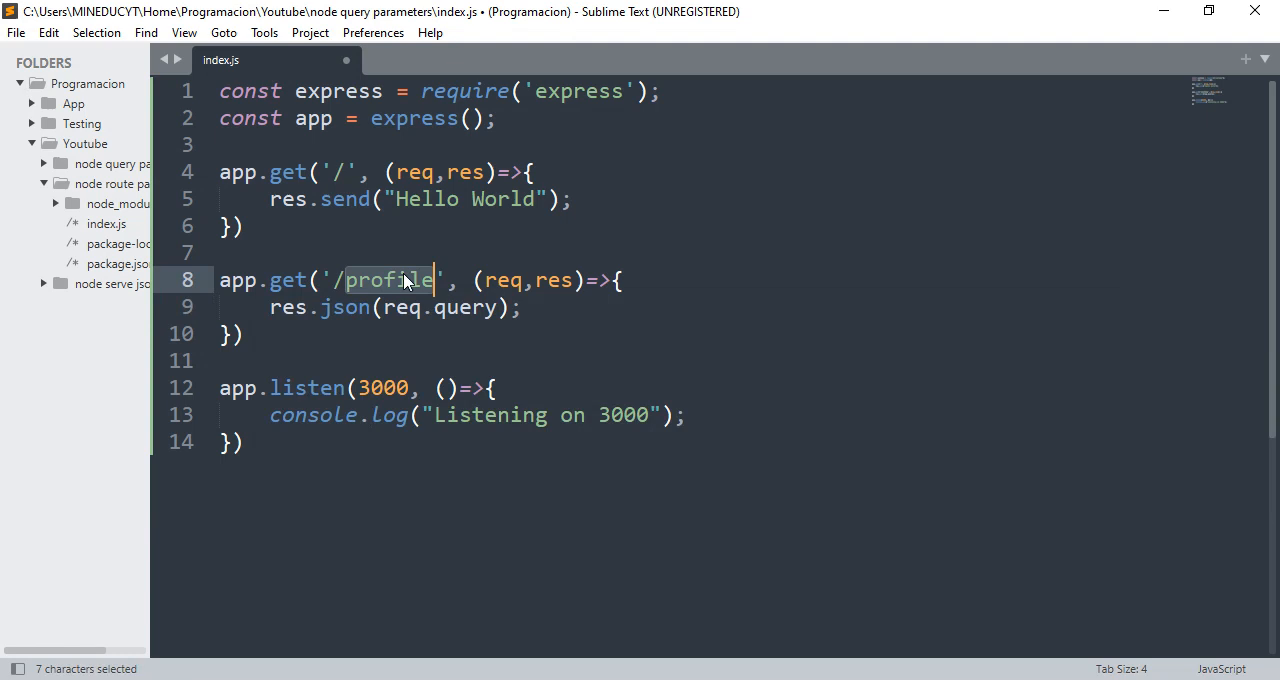
{"action": "mouse_move", "coordinate": [390, 308]}
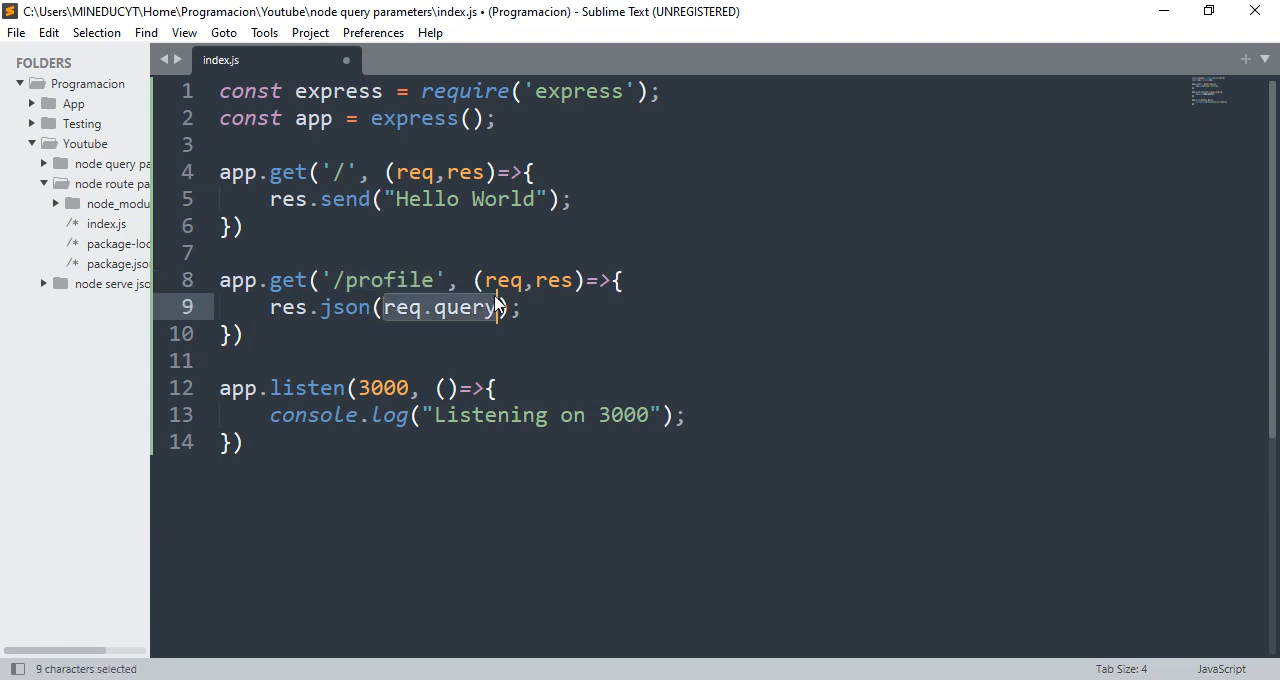
{"action": "left_click", "coordinate": [404, 308]}
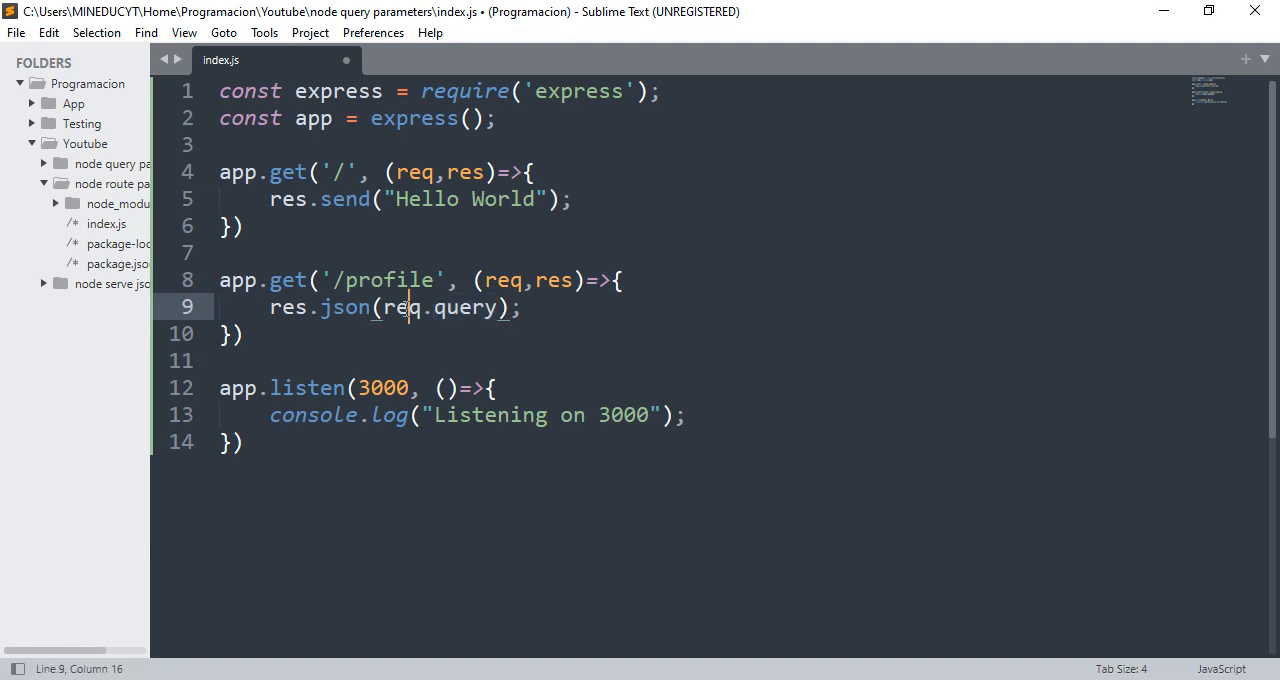
{"action": "double_click", "coordinate": [464, 308]}
{"action": "type", "text": "n"}
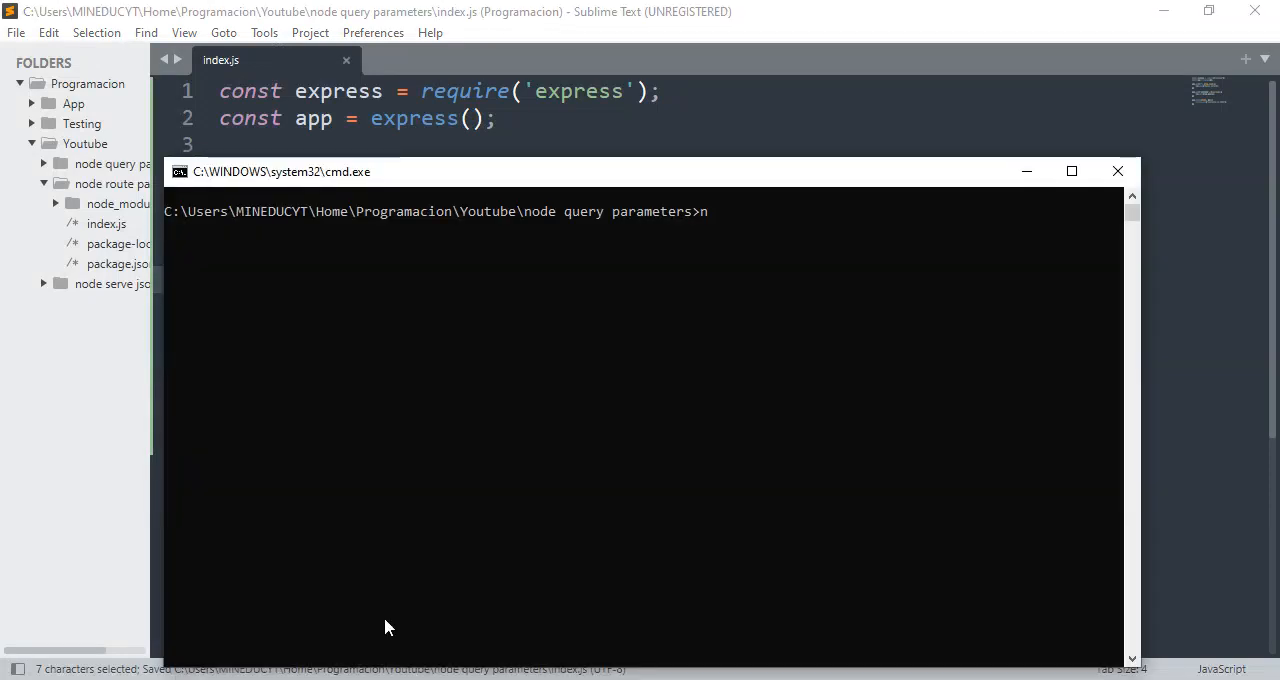
Step: Start the server with node index.js in the command prompt
{"action": "type", "text": "ode index.js"}
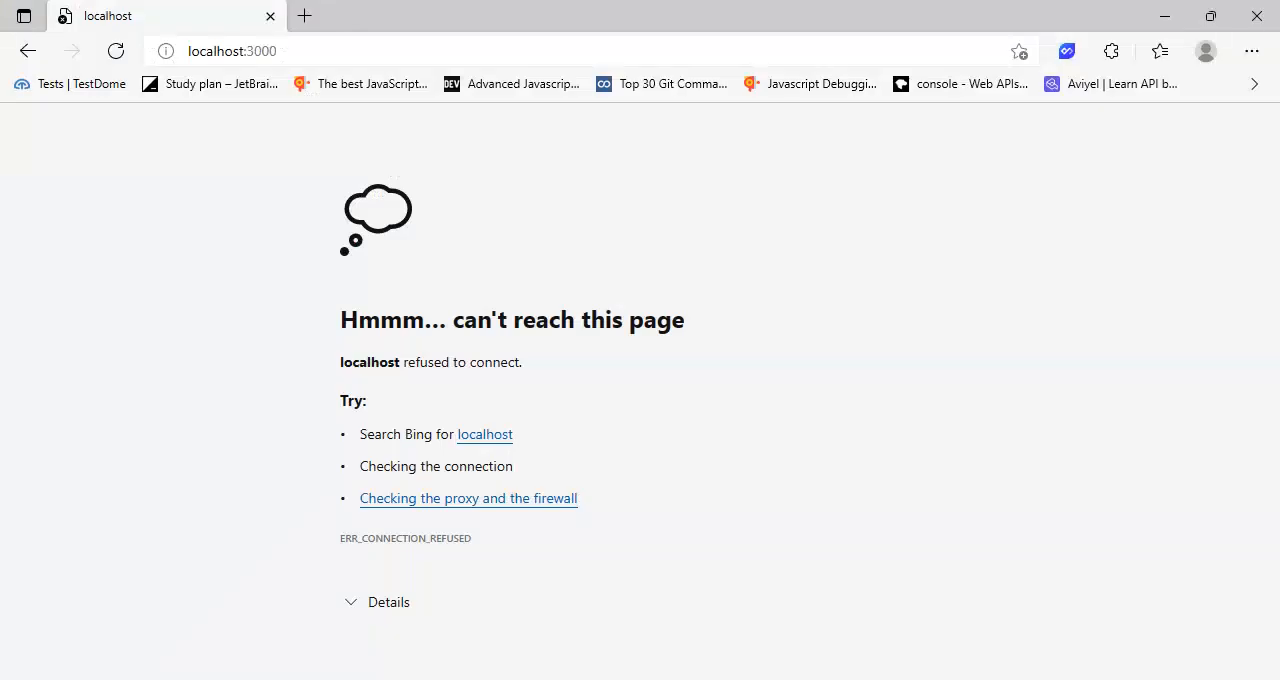
Step: Enter the address localhost:3000/profile?name=peter&last=darwin in the Edge address bar
{"action": "left_click", "coordinate": [116, 52]}
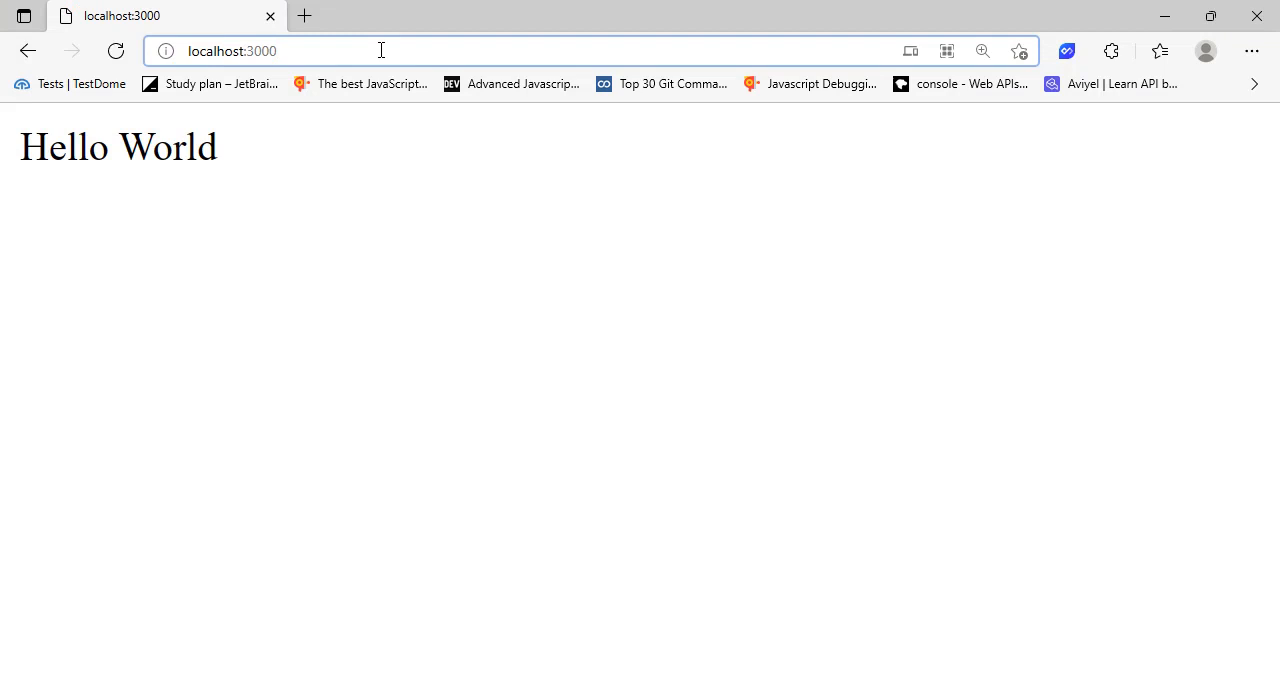
{"action": "type", "text": "/profie"}
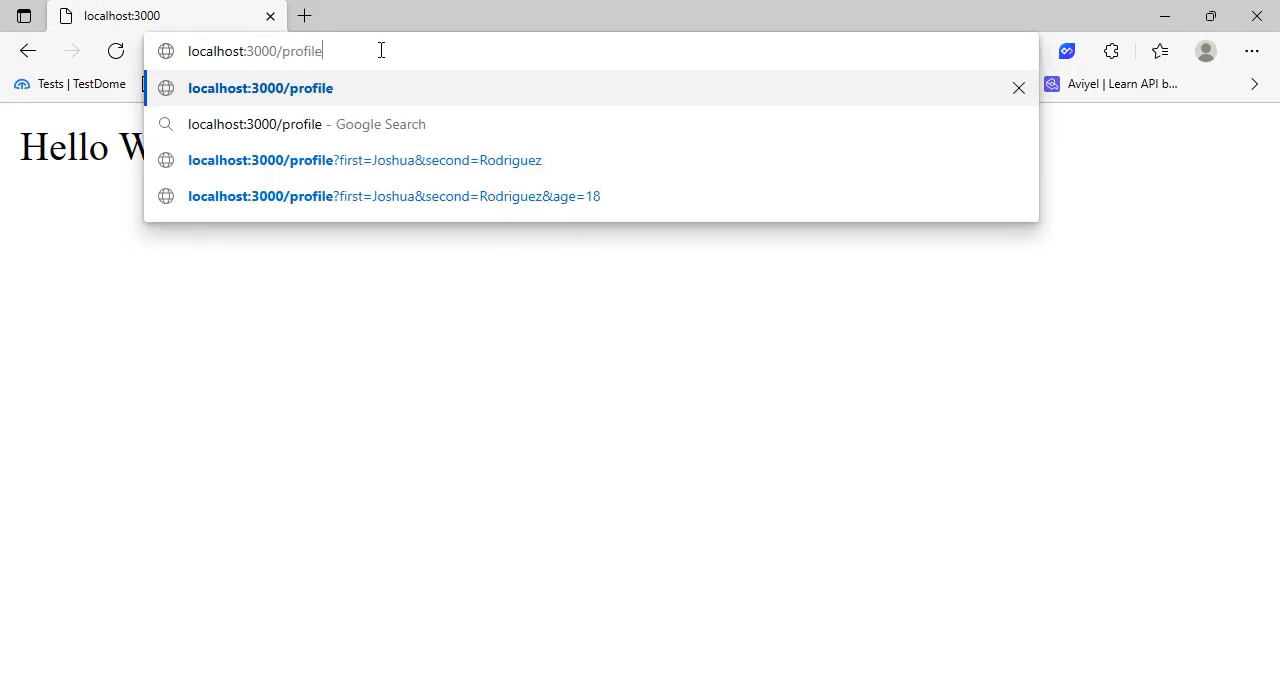
{"action": "type", "text": "?name="}
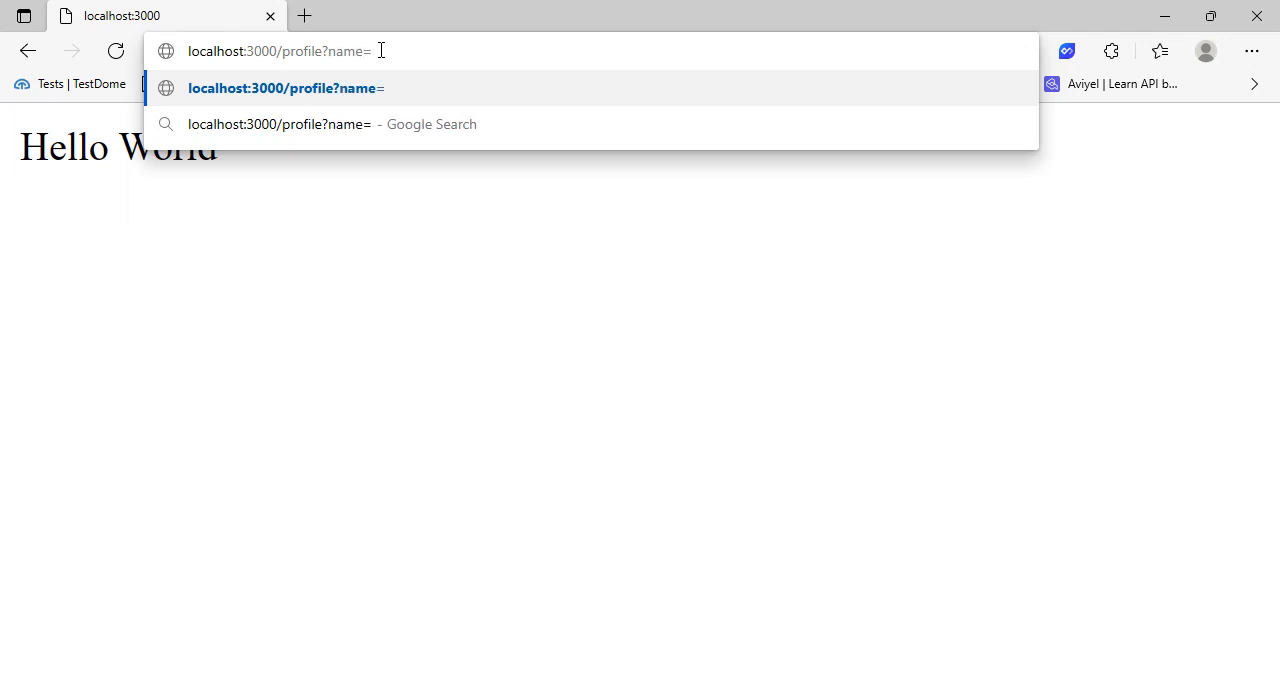
{"action": "type", "text": "peter"}
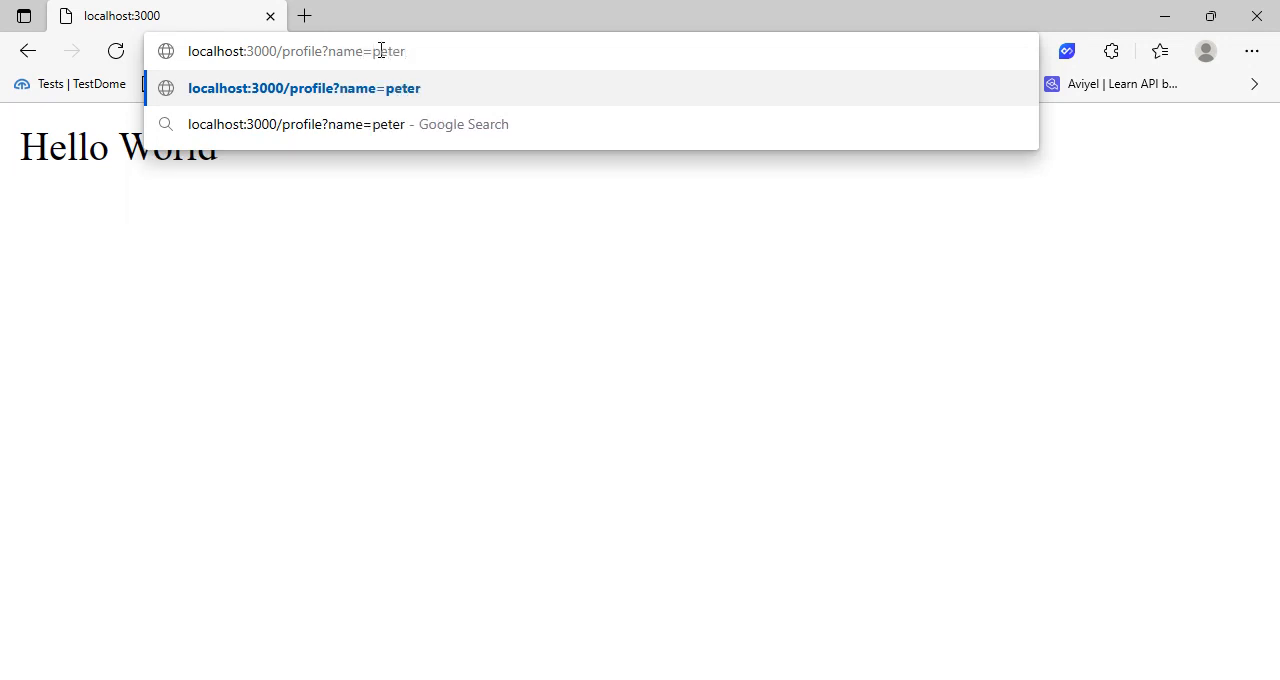
{"action": "type", "text": "&last="}
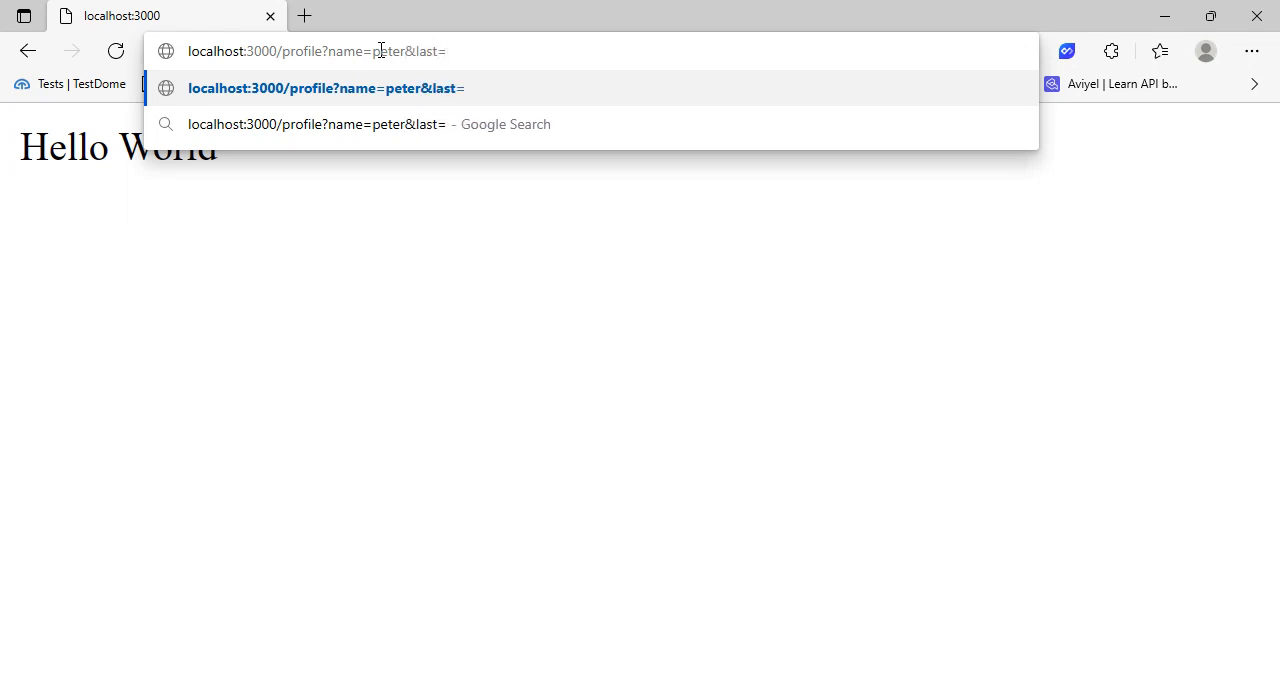
{"action": "type", "text": "darwin"}
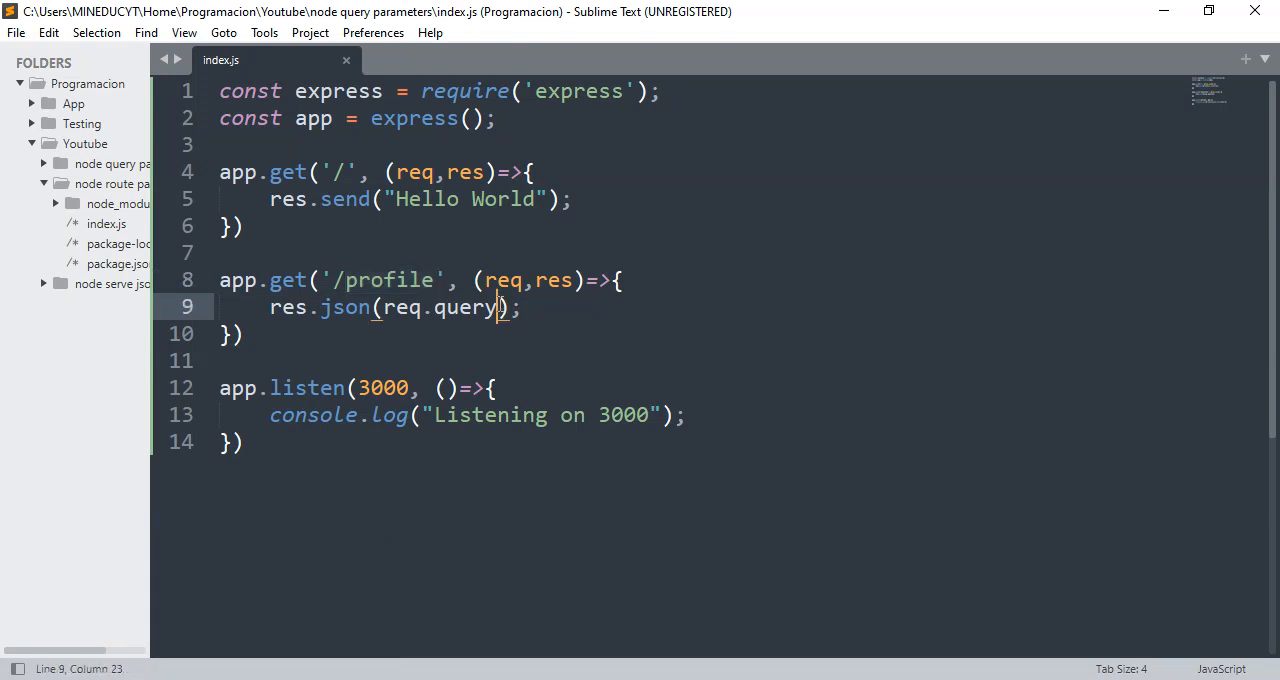
Step: Return req.query.name via res.send instead of res.json with the whole query
{"action": "type", "text": ".name"}
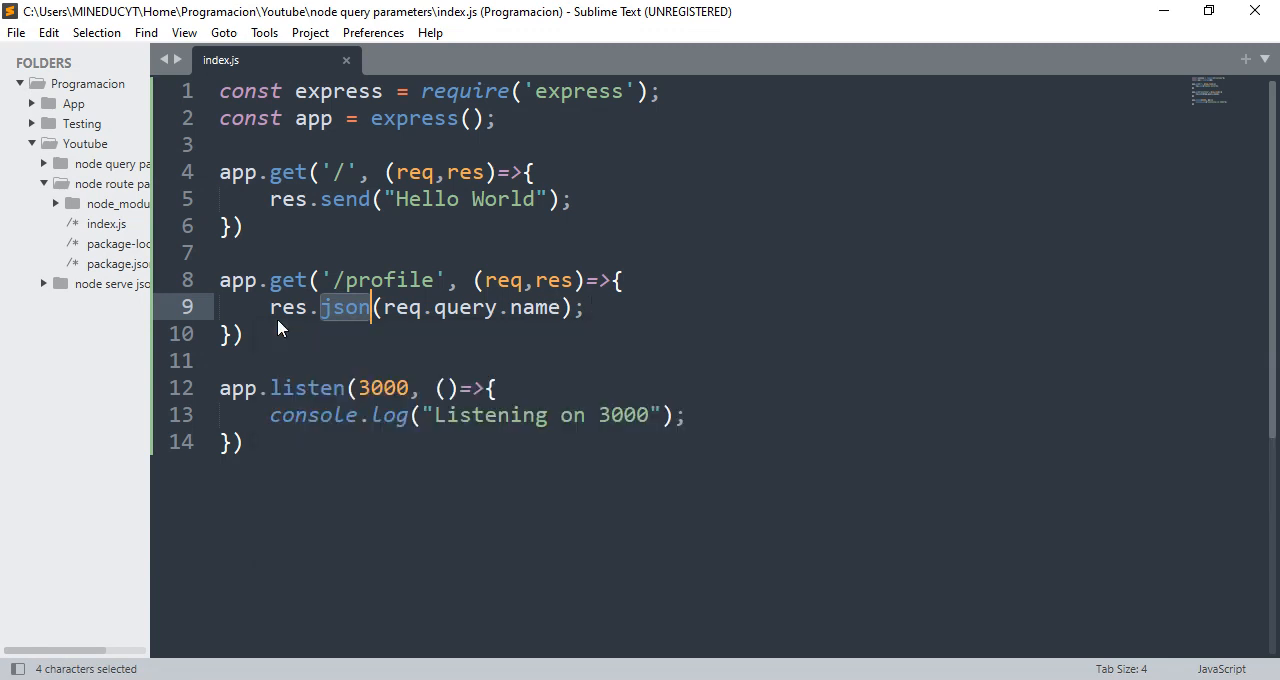
{"action": "type", "text": "send"}
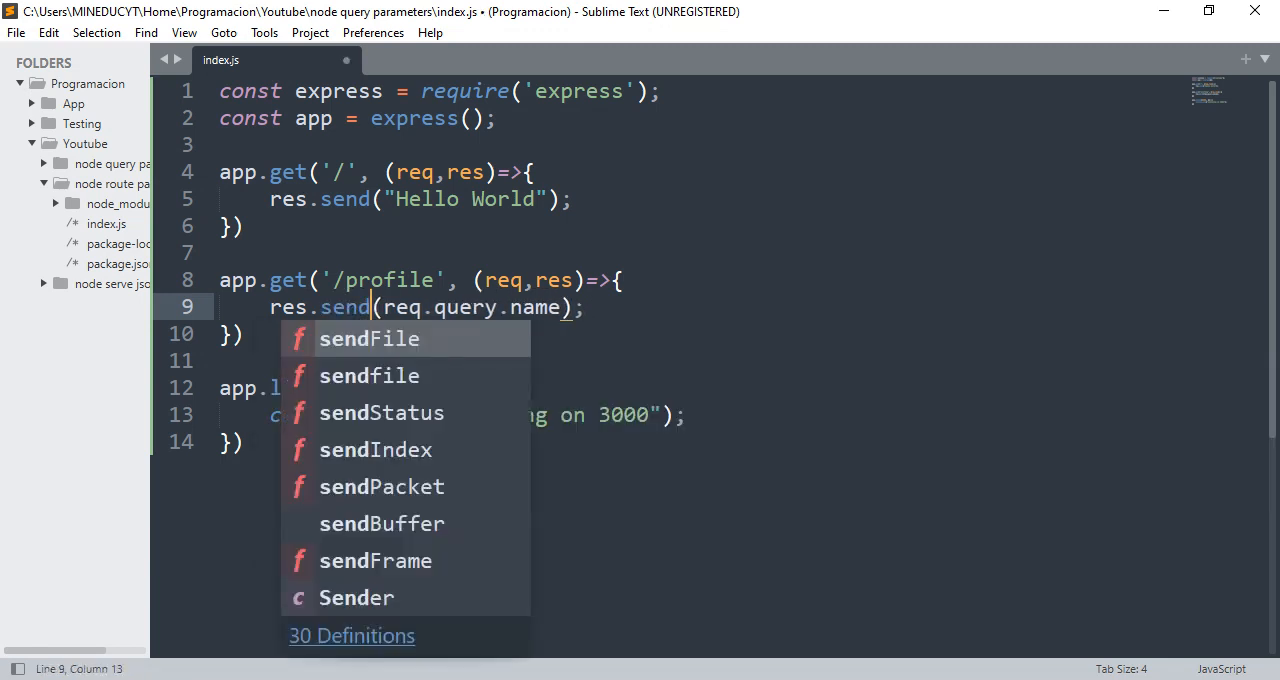